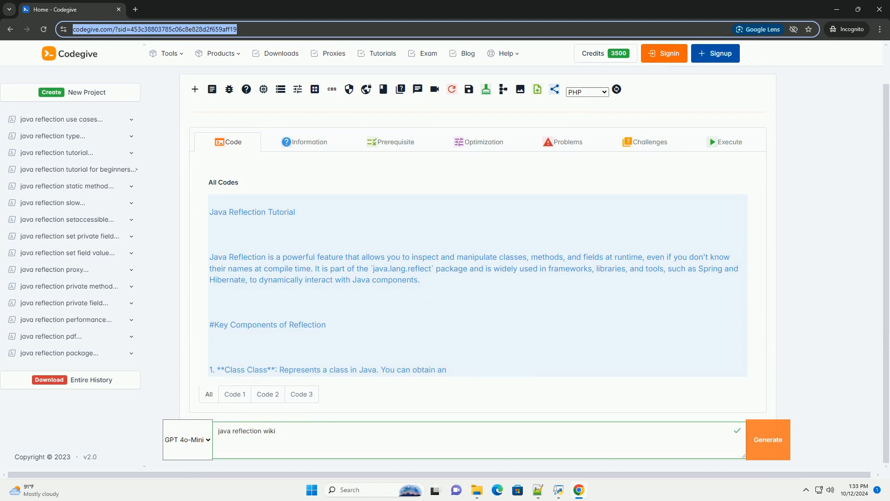
{"action": "scroll", "scroll_direction": "down", "scroll_amount": 3}
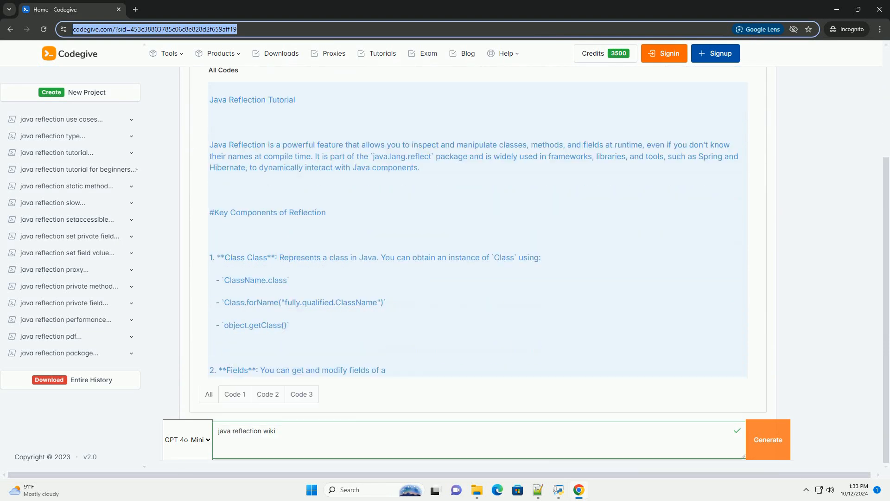
{"action": "scroll", "scroll_direction": "down", "scroll_amount": 3}
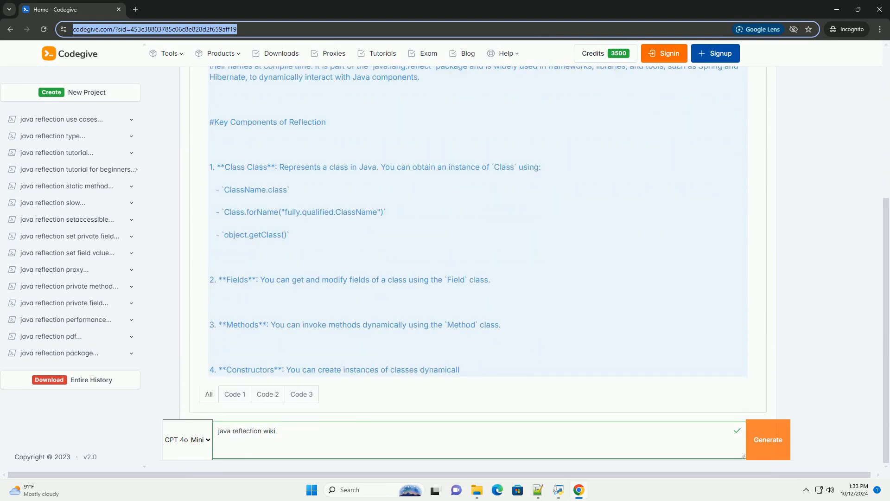
{"action": "scroll", "scroll_direction": "down", "scroll_amount": 3}
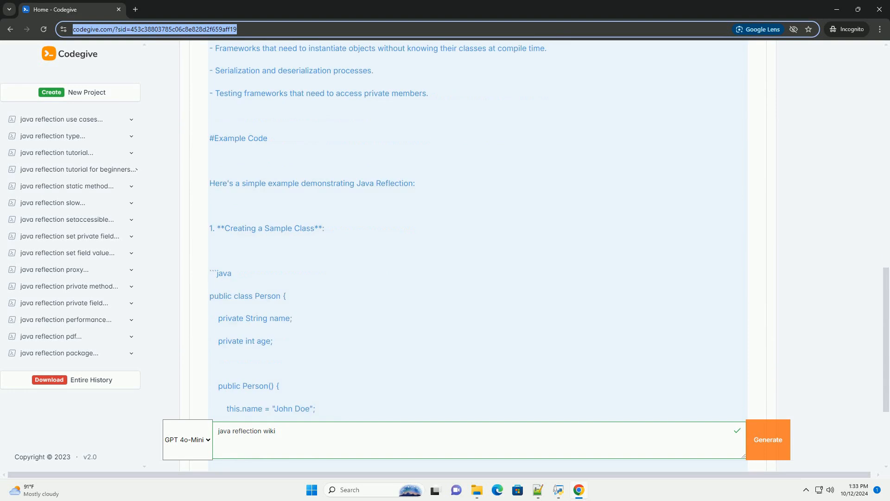
{"action": "scroll", "scroll_direction": "down", "scroll_amount": 3}
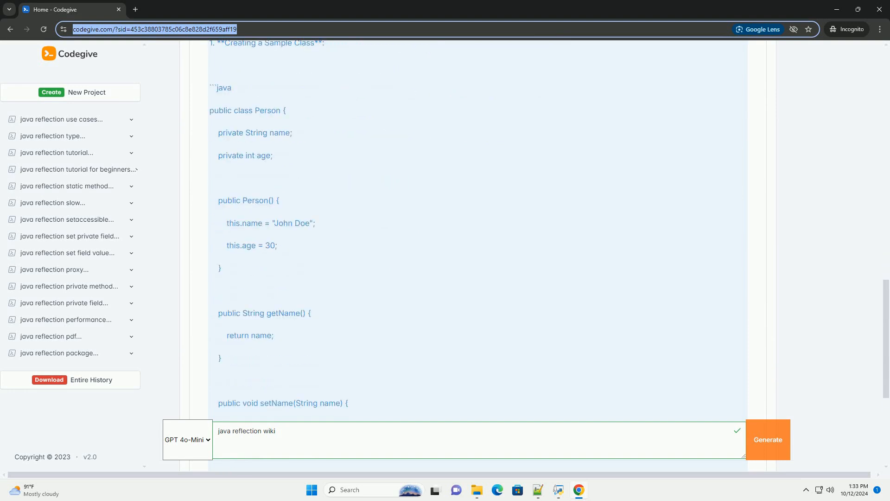
{"action": "scroll", "scroll_direction": "down", "scroll_amount": 3}
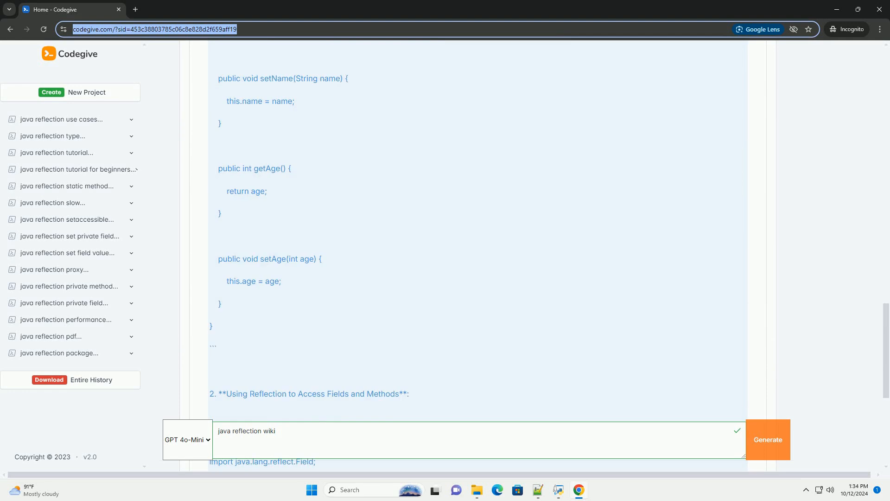
{"action": "scroll", "scroll_direction": "down", "scroll_amount": 3}
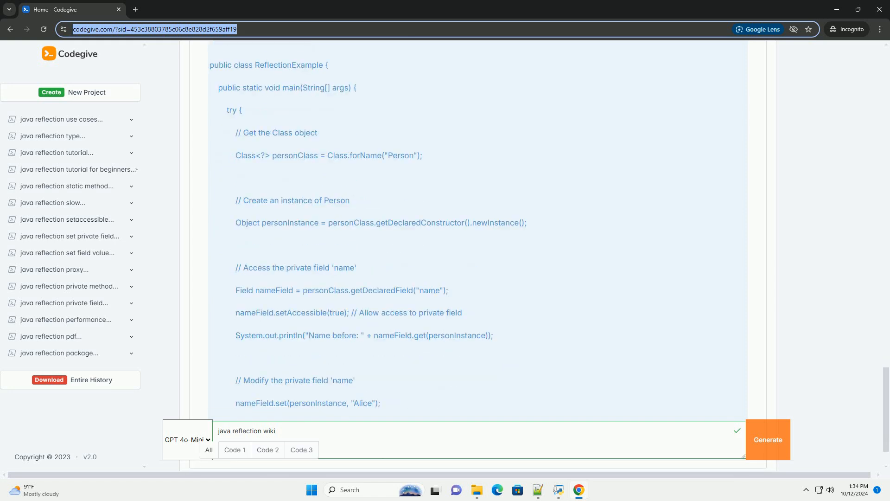
{"action": "scroll", "scroll_direction": "down", "scroll_amount": 3}
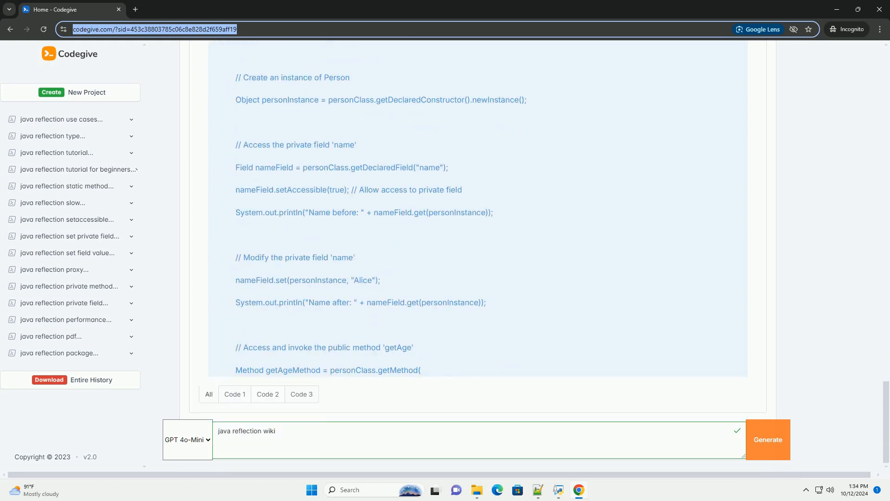
{"action": "scroll", "scroll_direction": "down", "scroll_amount": 3}
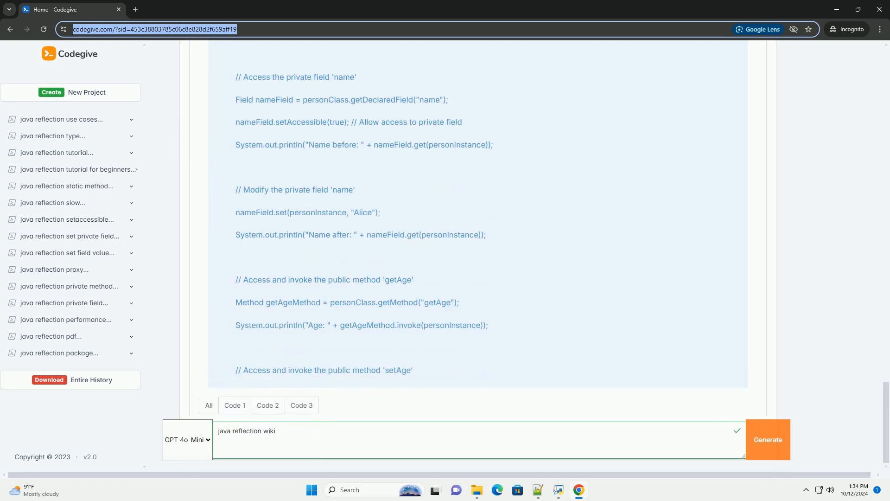
{"action": "scroll", "scroll_direction": "down", "scroll_amount": 3}
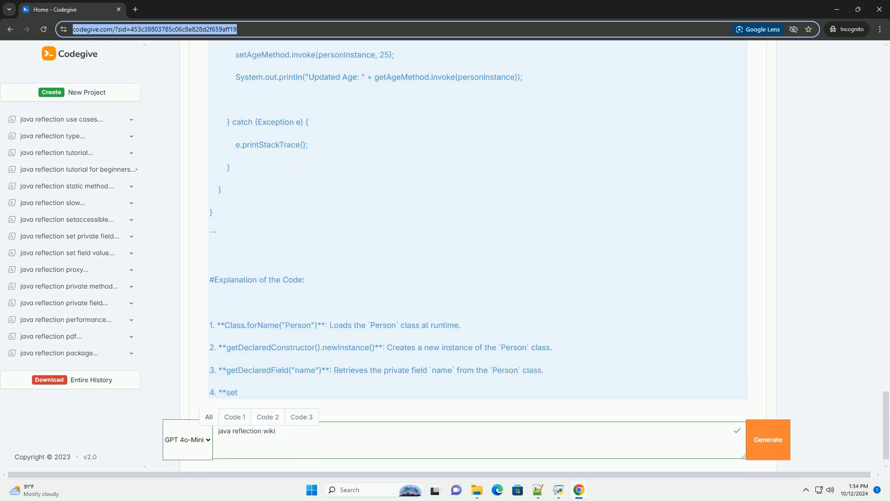
{"action": "scroll", "scroll_direction": "down", "scroll_amount": 3}
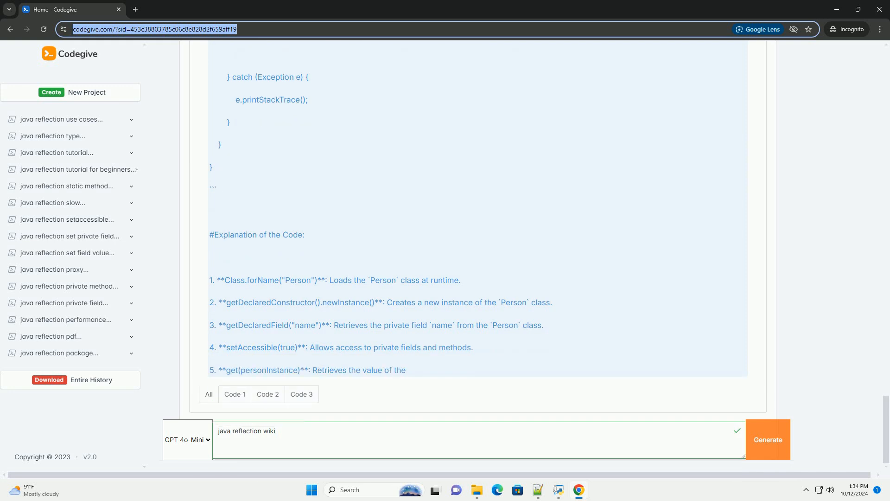